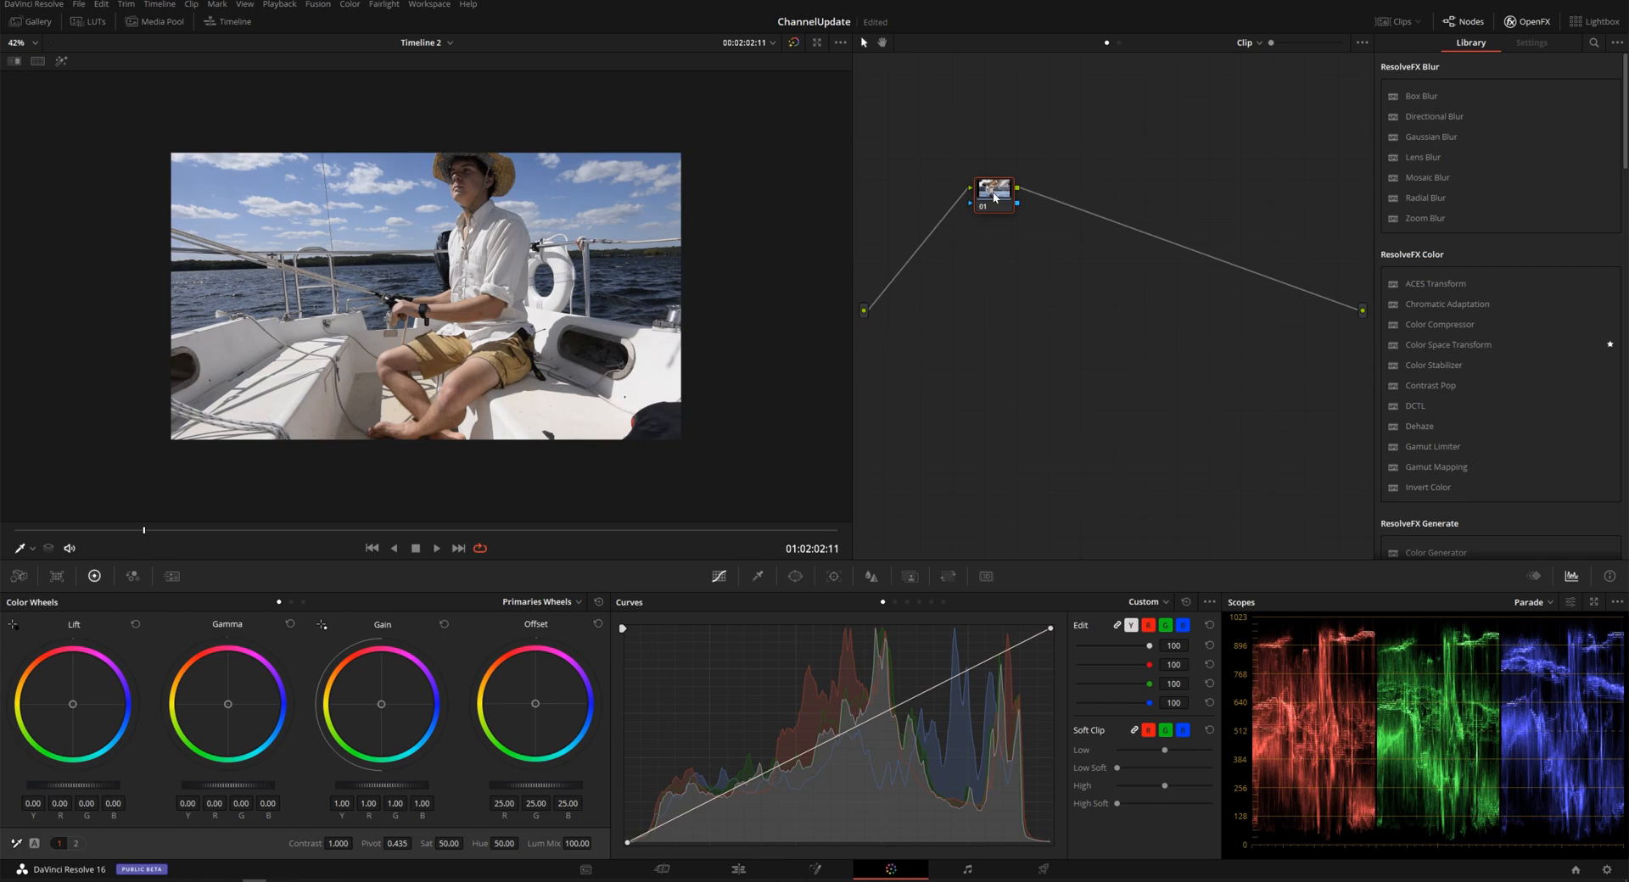
Move node 01 lower and to the left in the Node Editor.
{"action": "left_click_drag", "start_coordinate": [992, 193], "coordinate": [961, 247]}
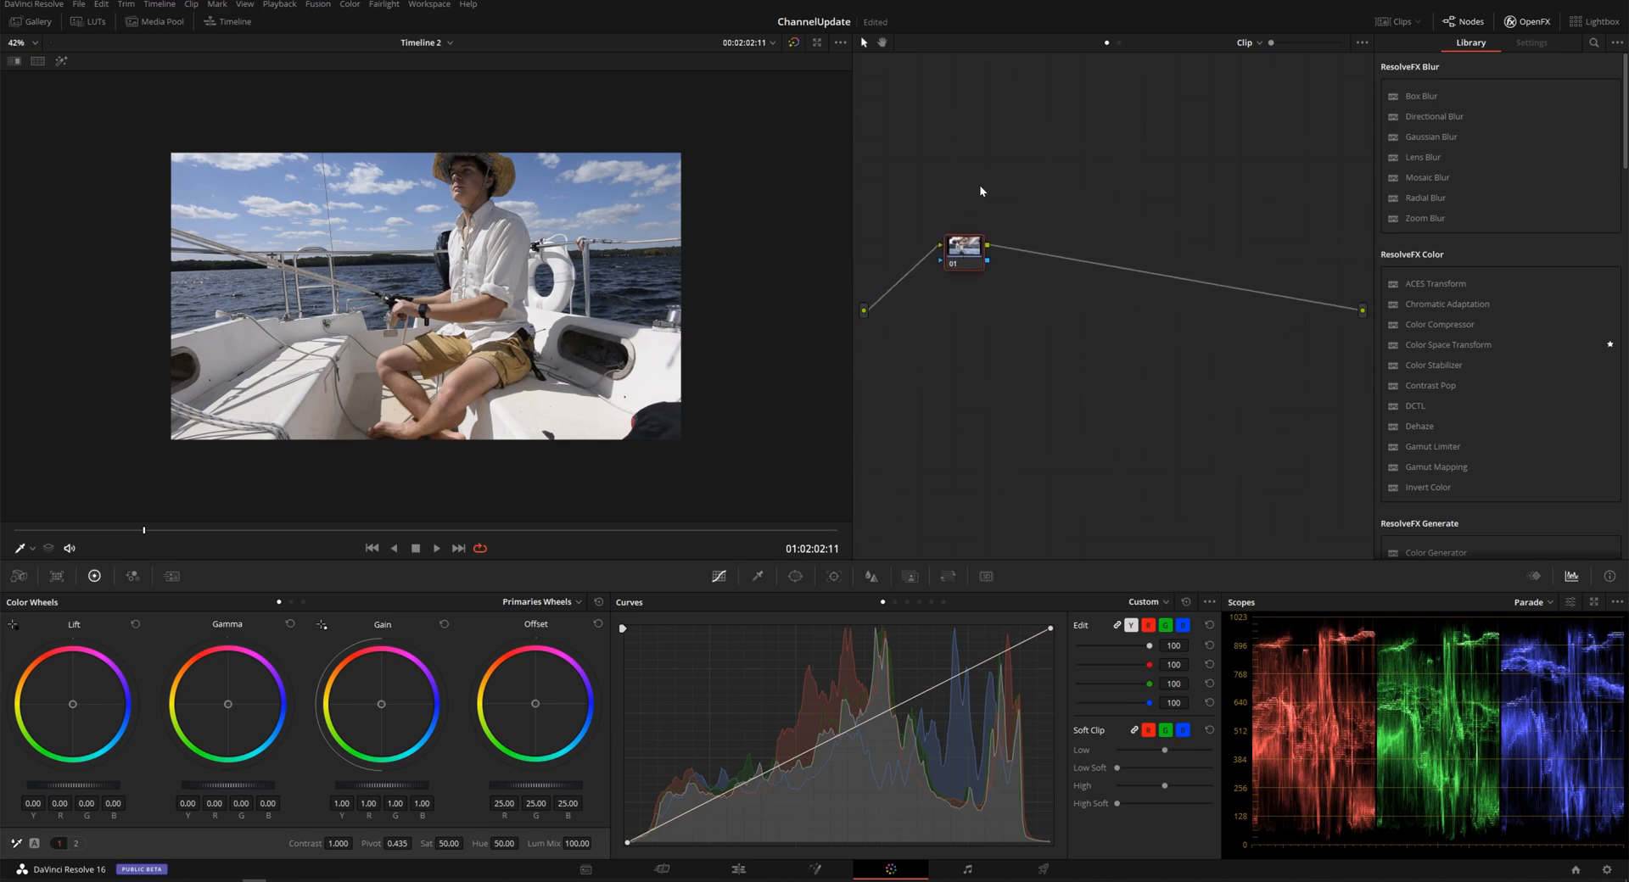
{"action": "mouse_move", "coordinate": [1115, 260]}
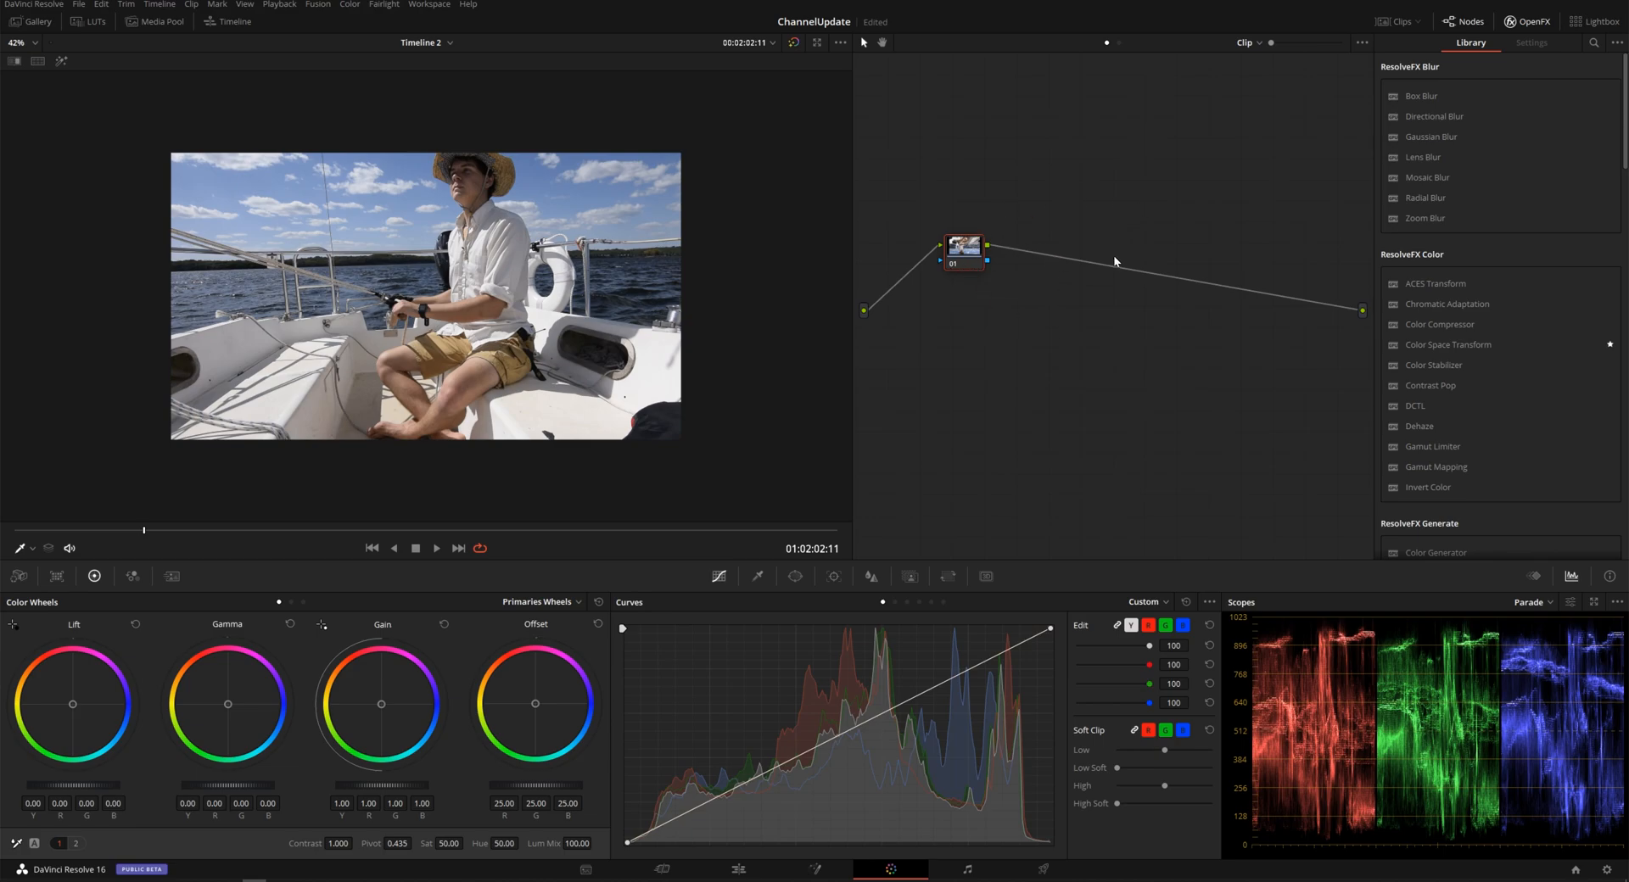
Add a Splitter/Combiner with three channel nodes (04, 05, 06) after node 01.
{"action": "key", "text": "alt+y"}
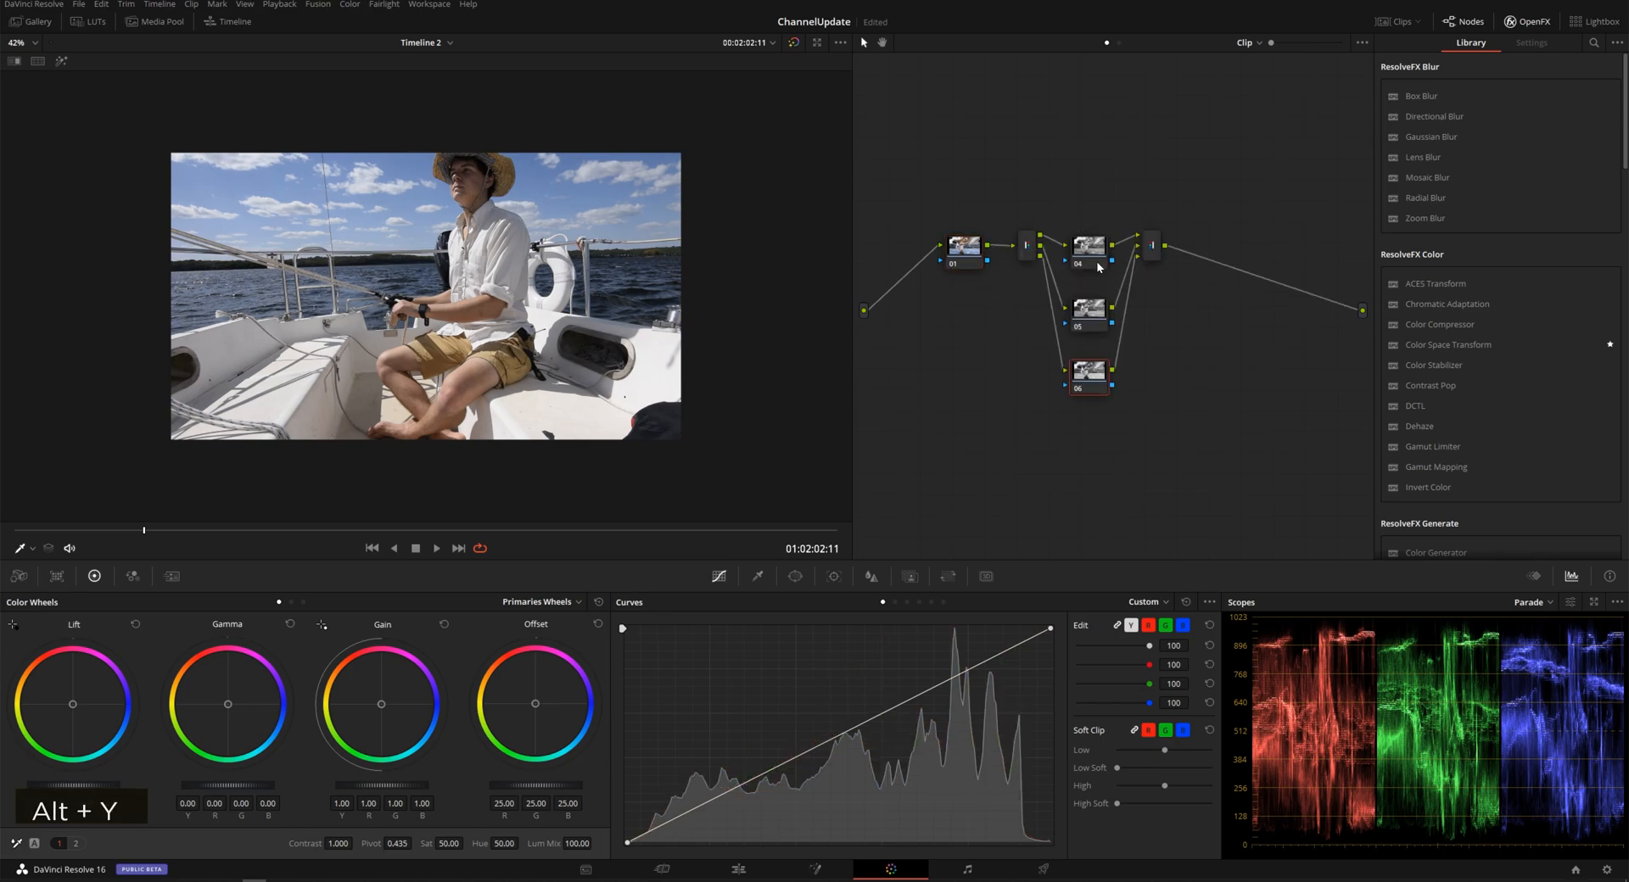
{"action": "left_click", "coordinate": [350, 4]}
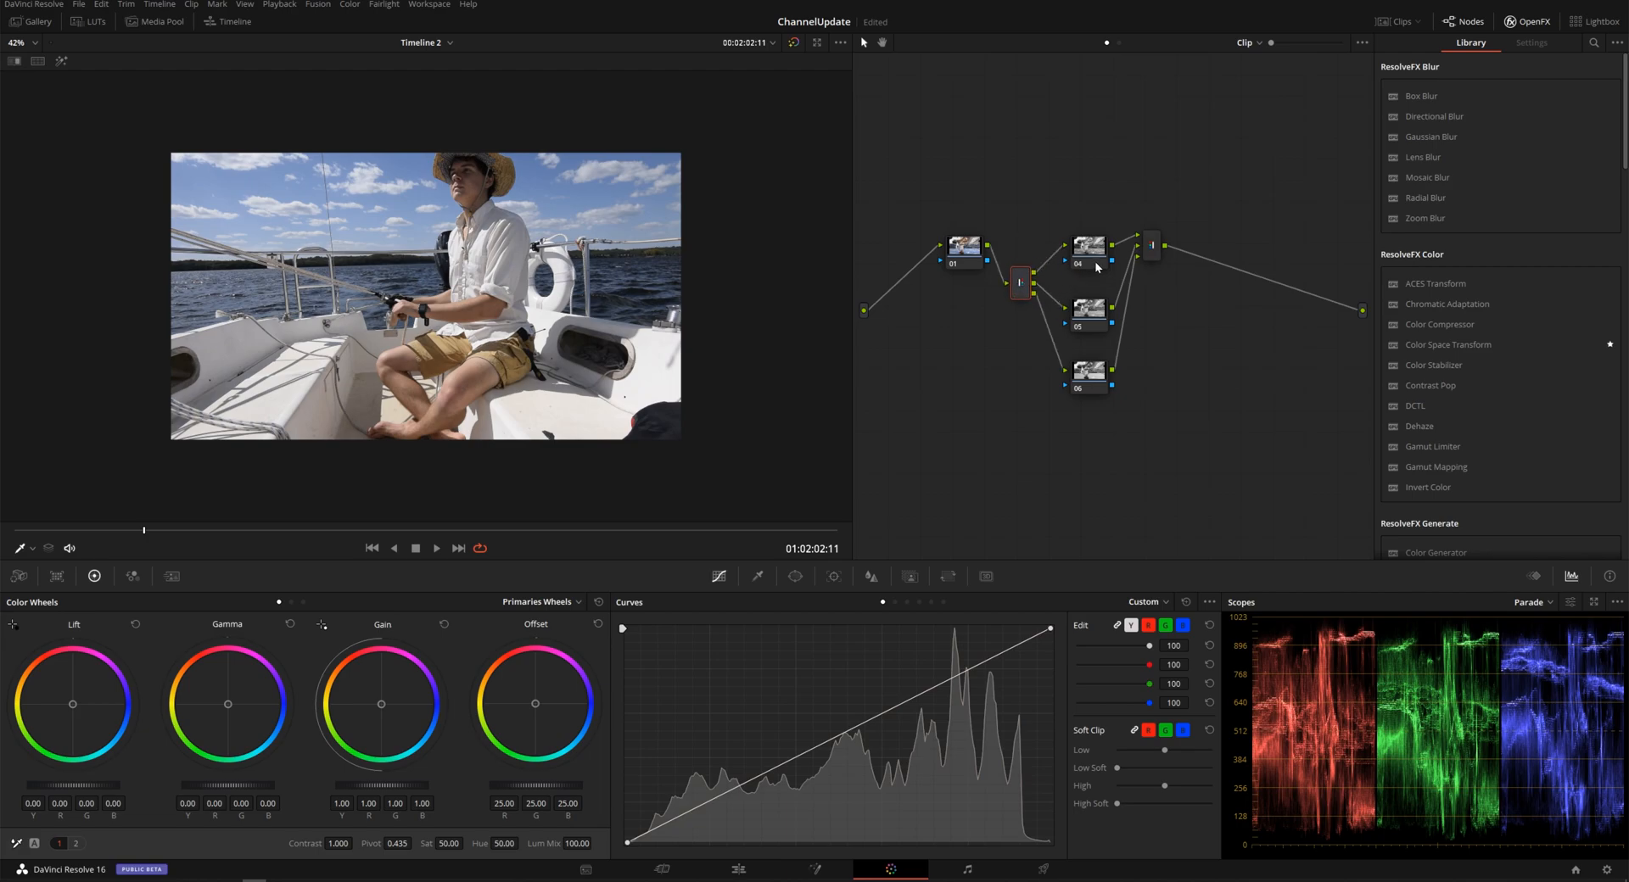
{"action": "left_click", "coordinate": [1087, 371]}
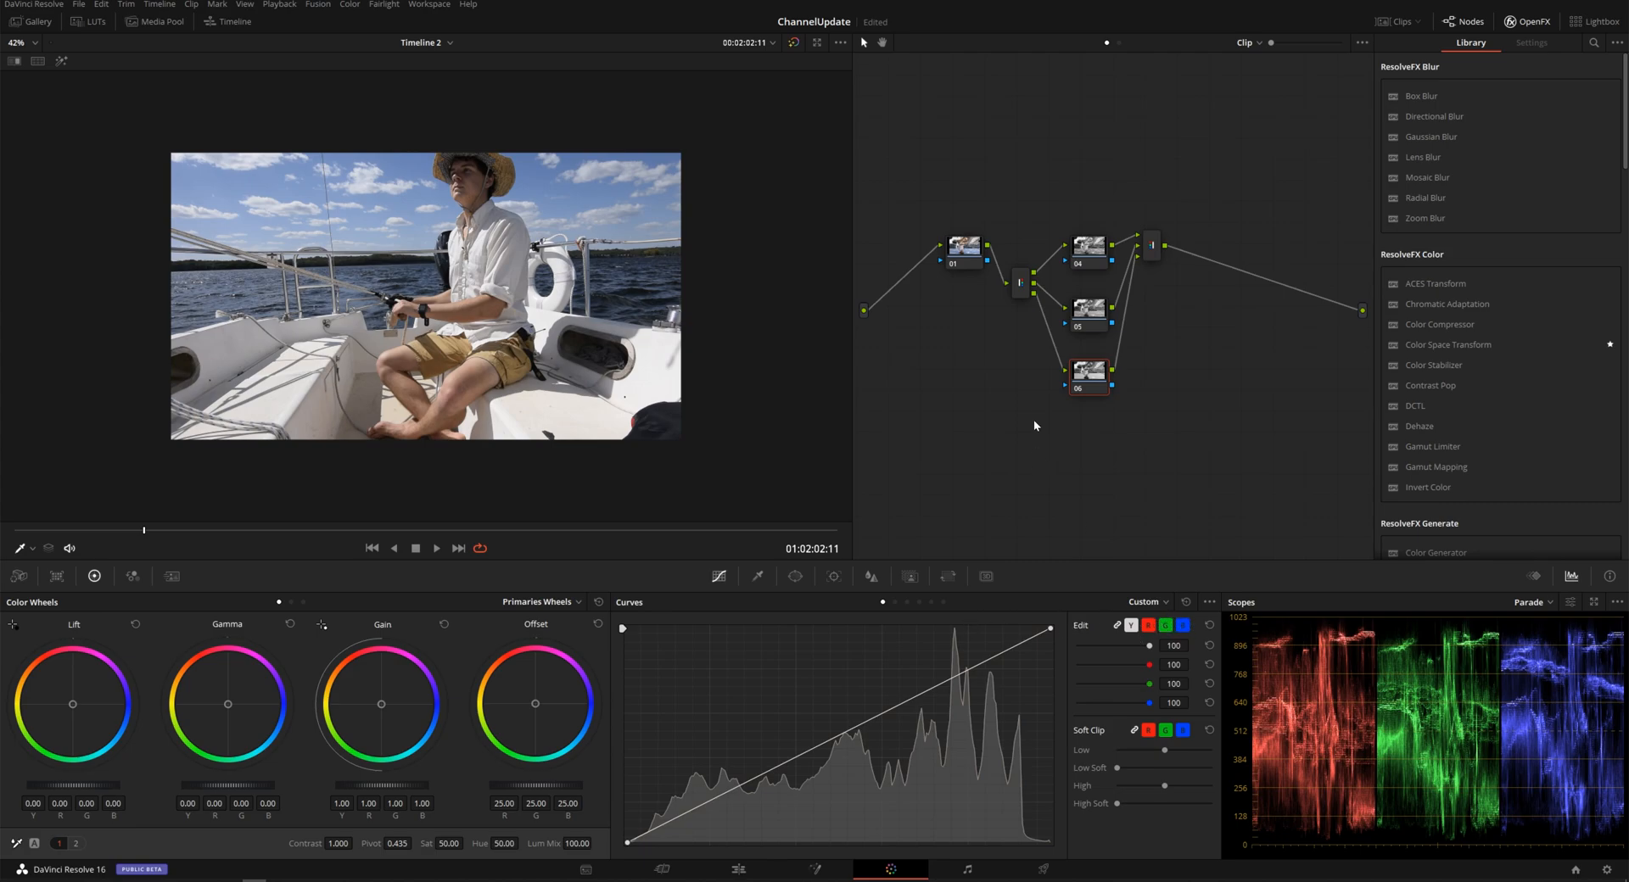
{"action": "mouse_move", "coordinate": [1031, 346]}
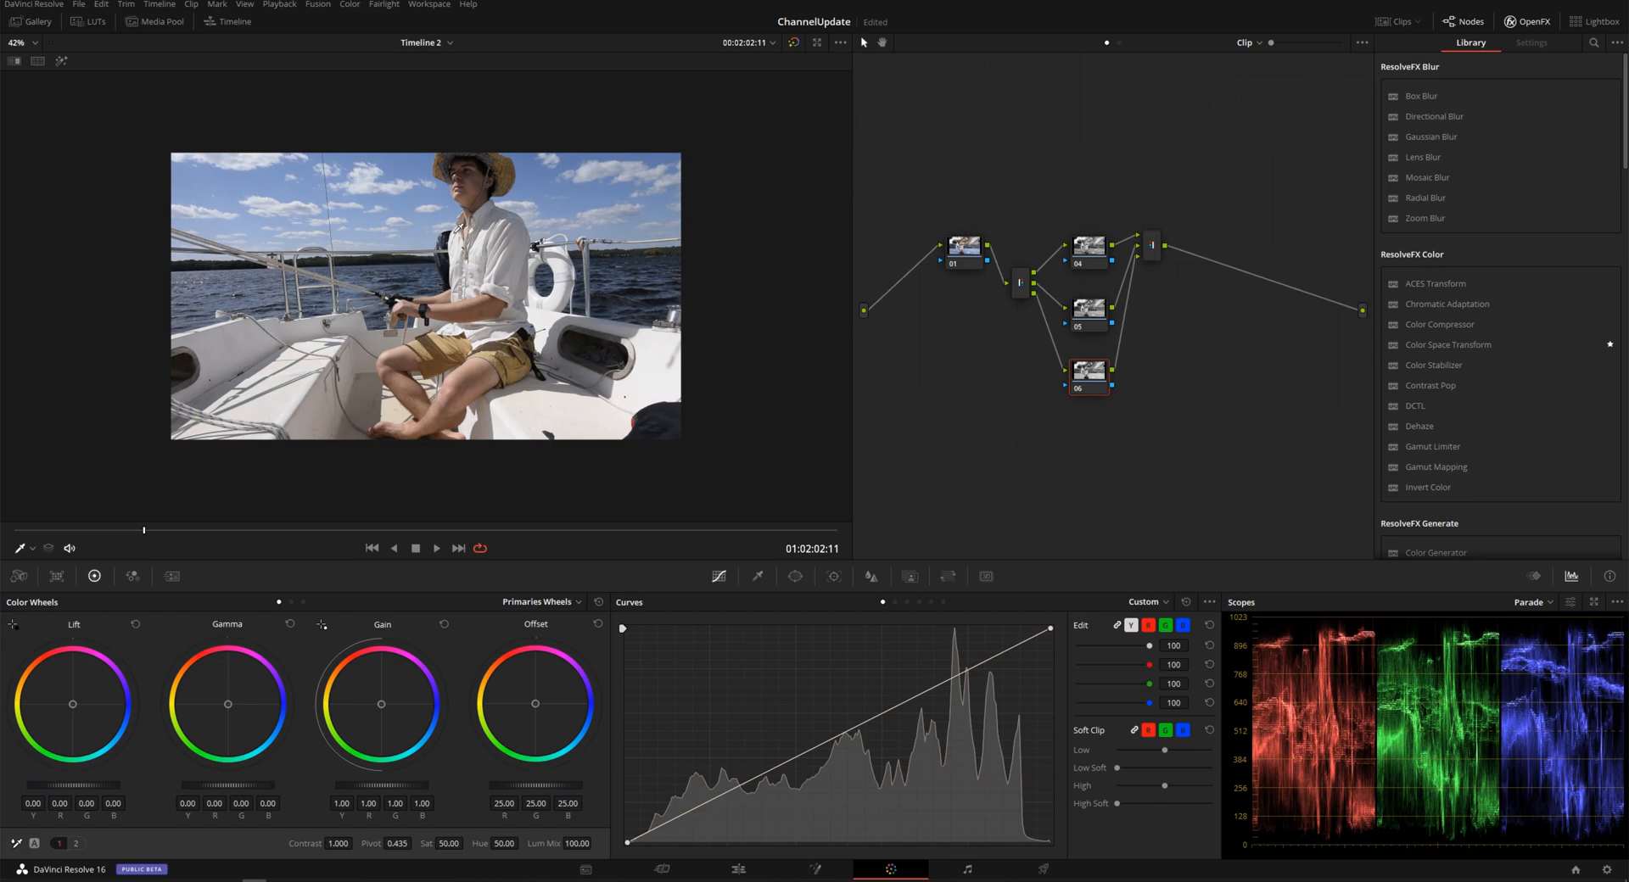
{"action": "scroll", "scroll_direction": "up", "scroll_amount": 3}
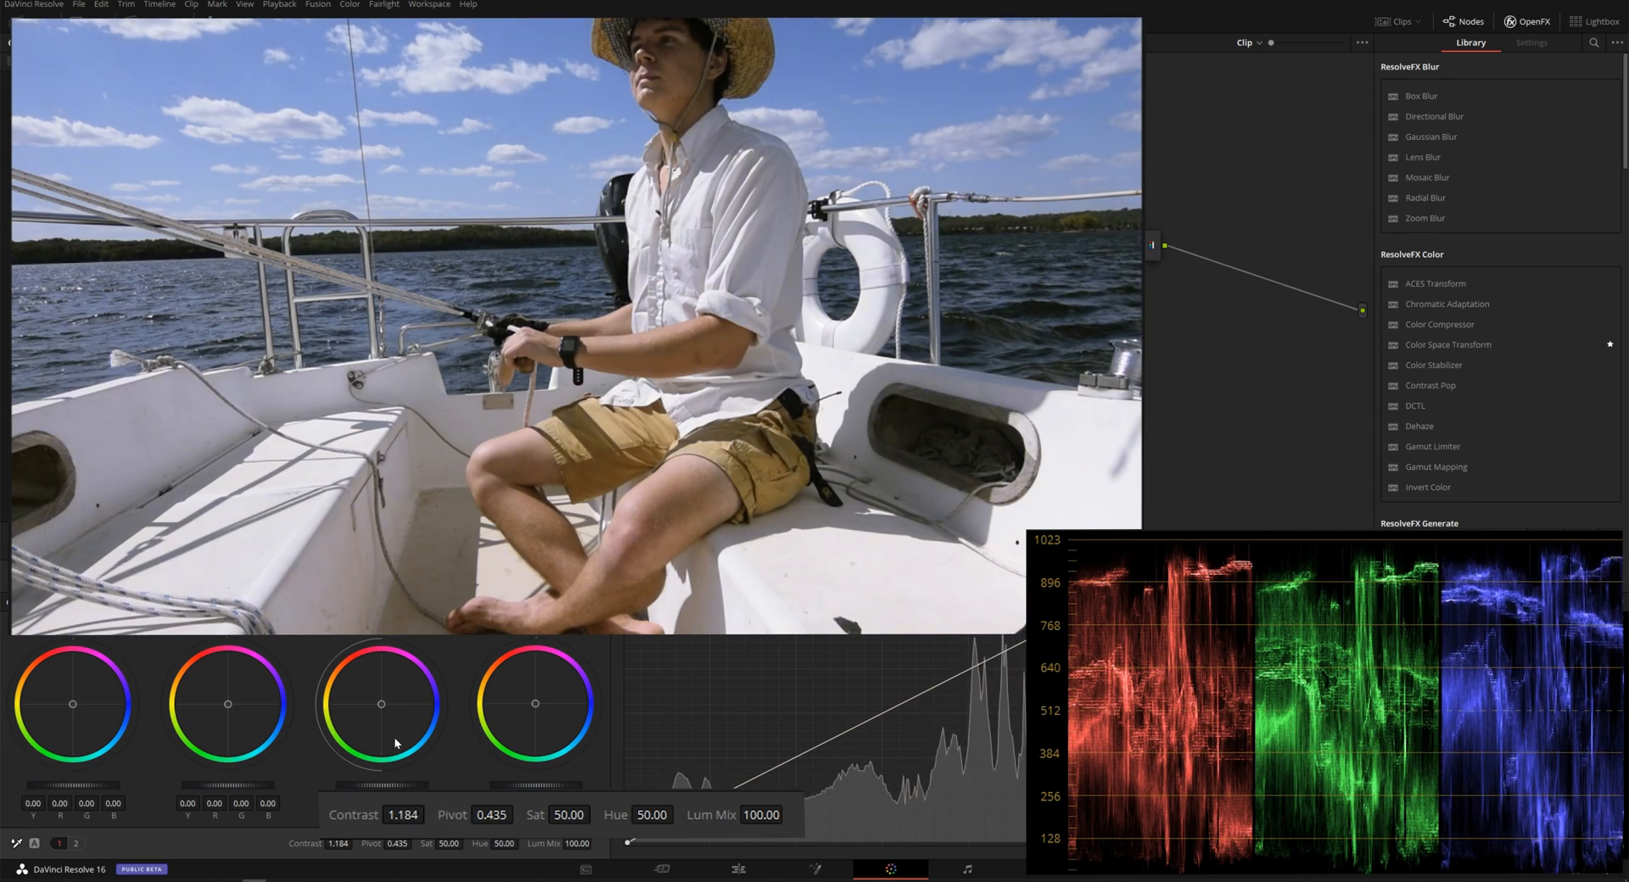
Give a split channel node contrast 1.184 and pivot 0.464.
{"action": "key", "text": "alt+d"}
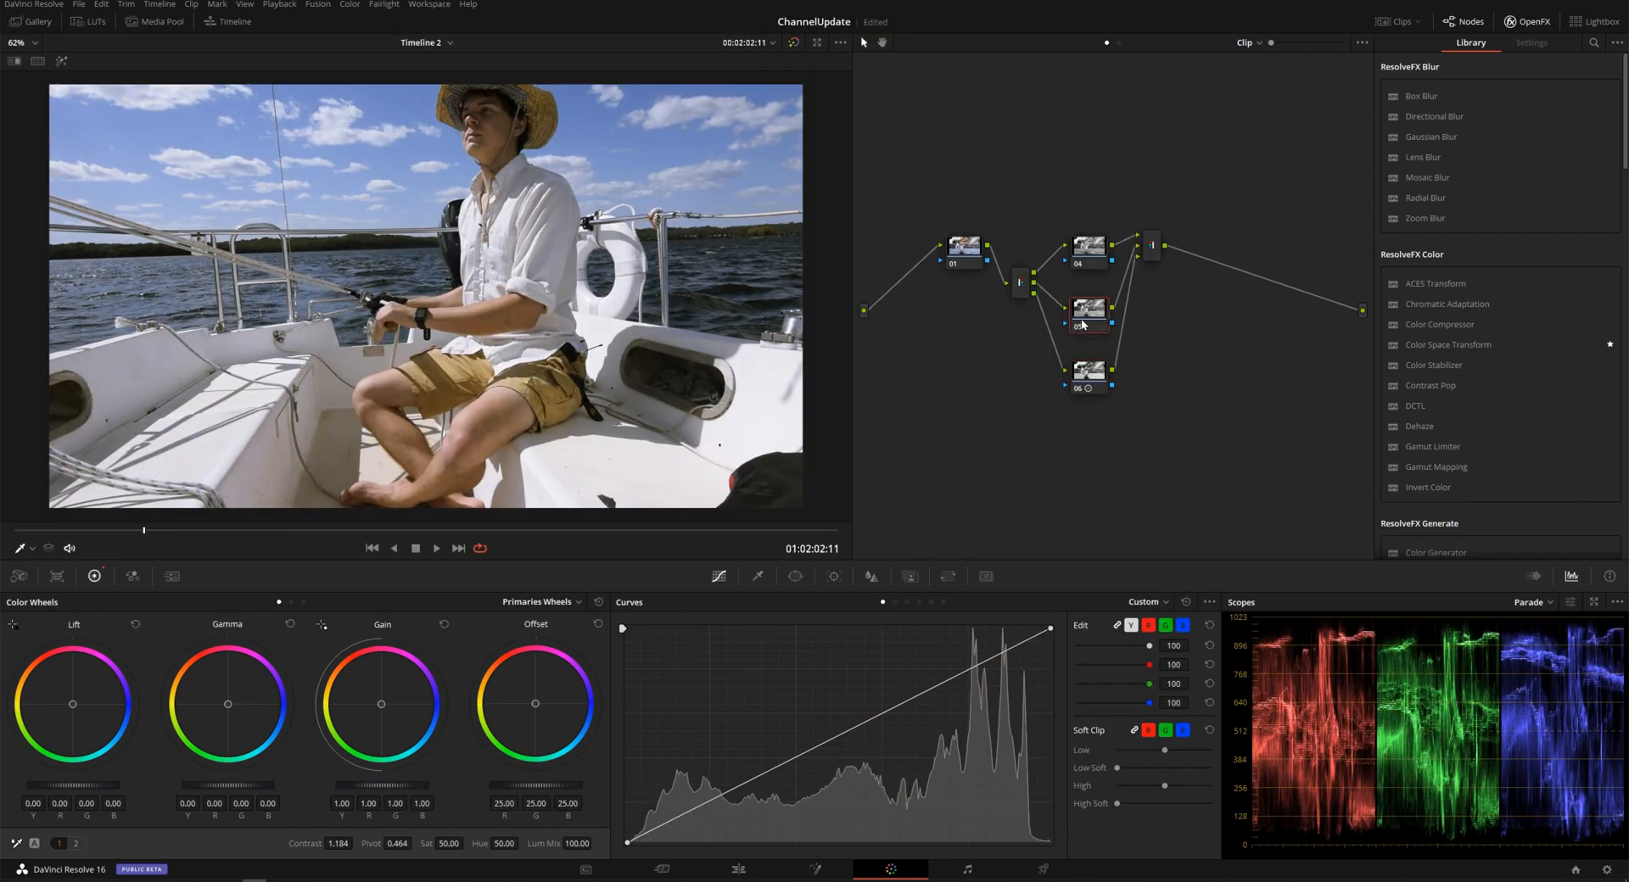
Select top channel node 04 and set contrast 1.112 with pivot 0.455.
{"action": "left_click", "coordinate": [1087, 308]}
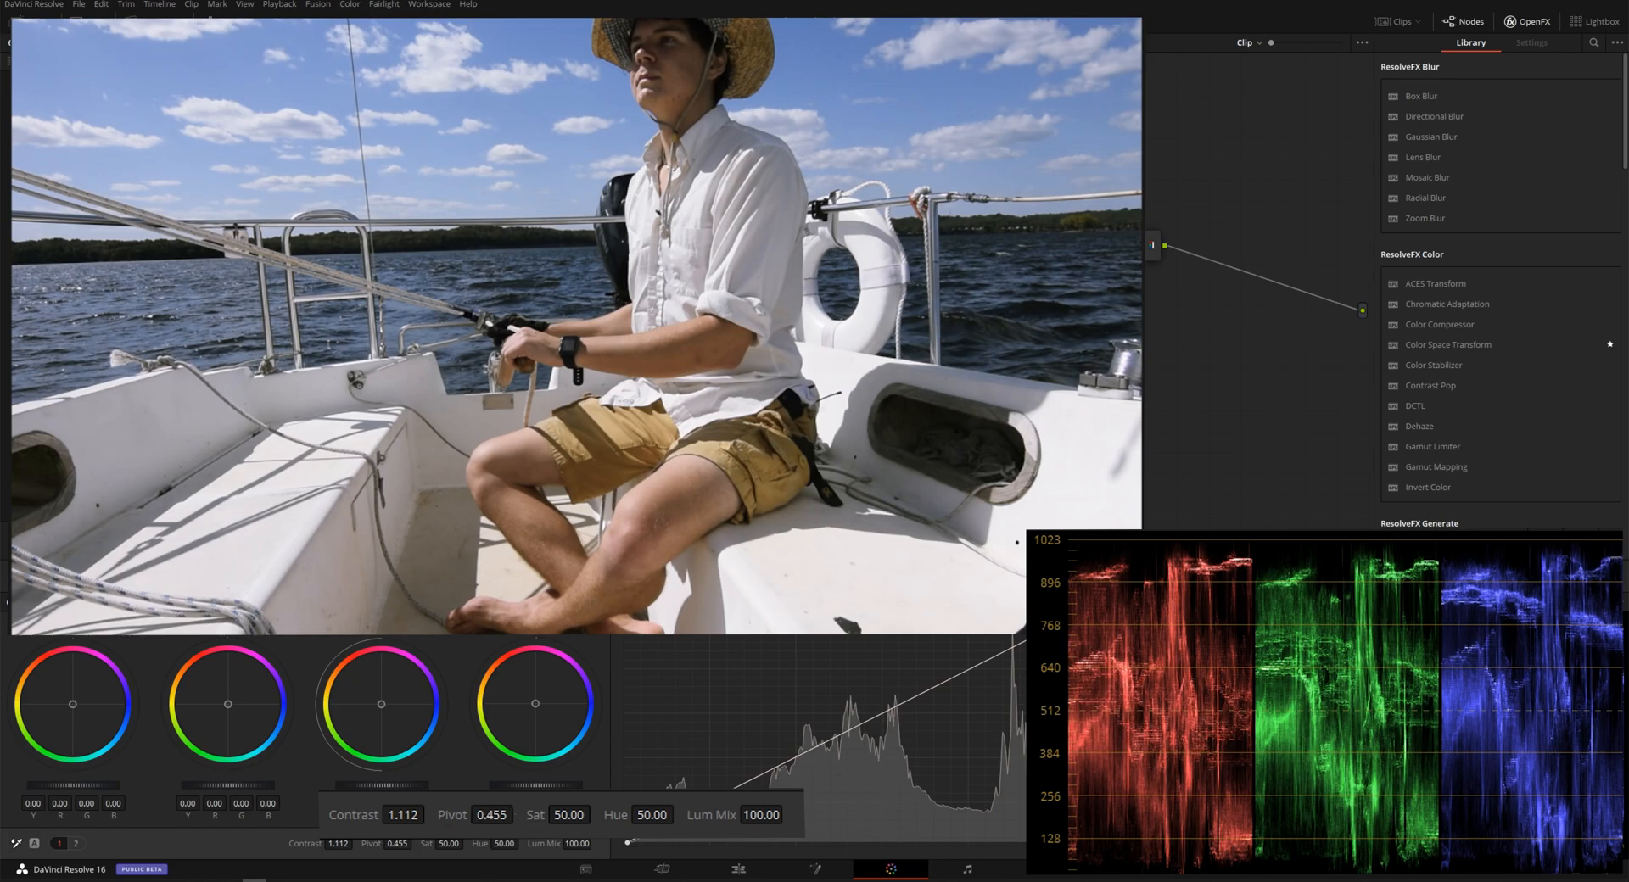
{"action": "key", "text": "alt+d"}
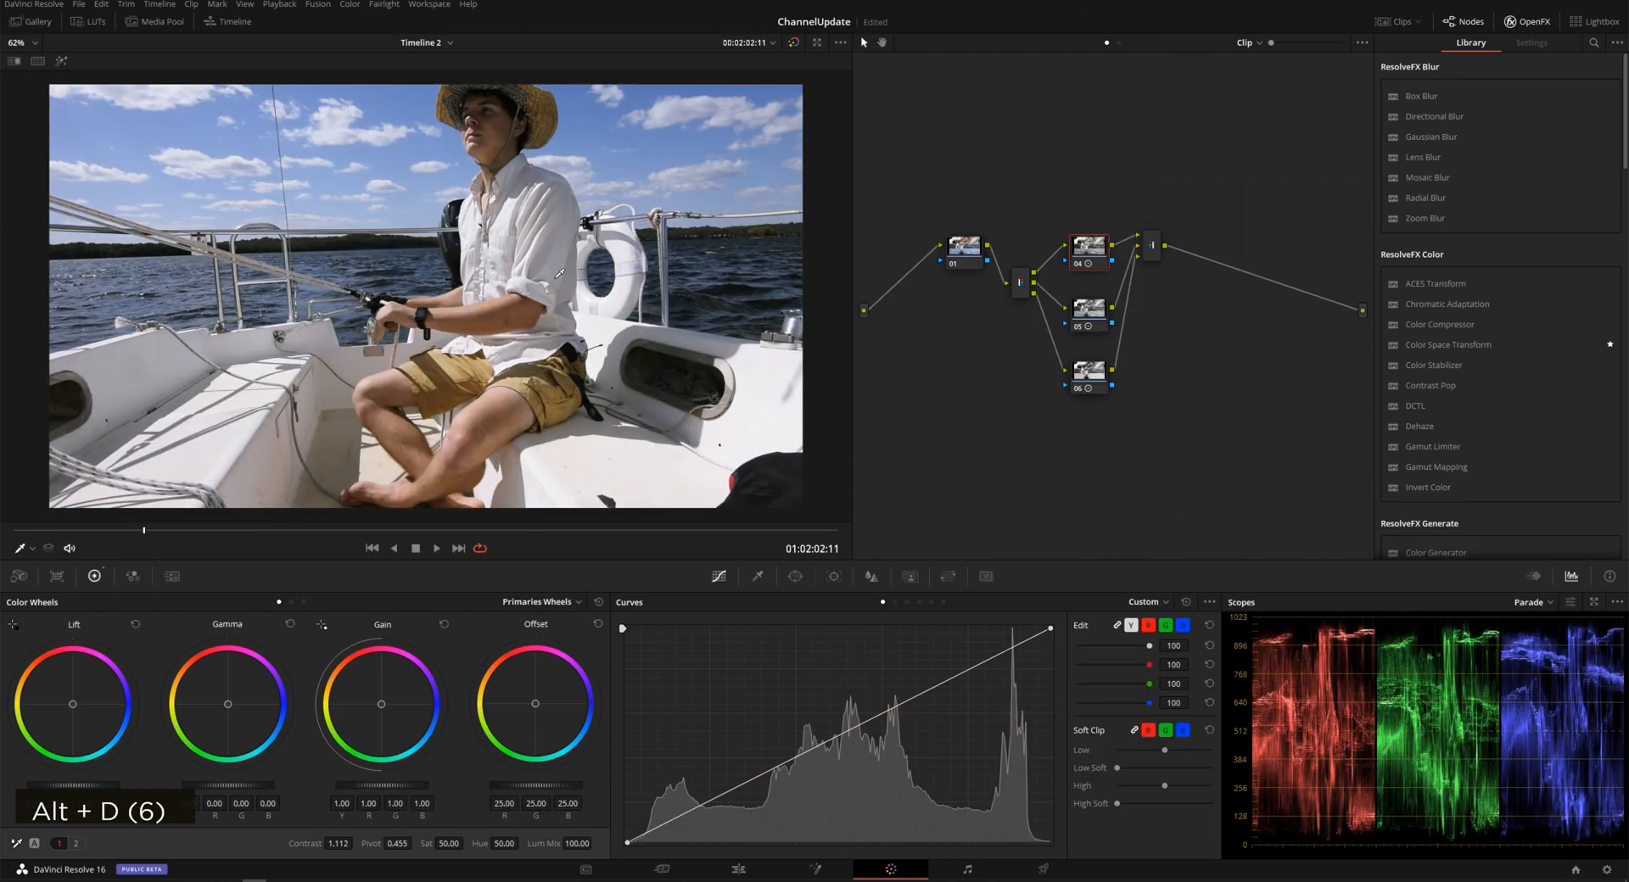
{"action": "key", "text": "alt+d"}
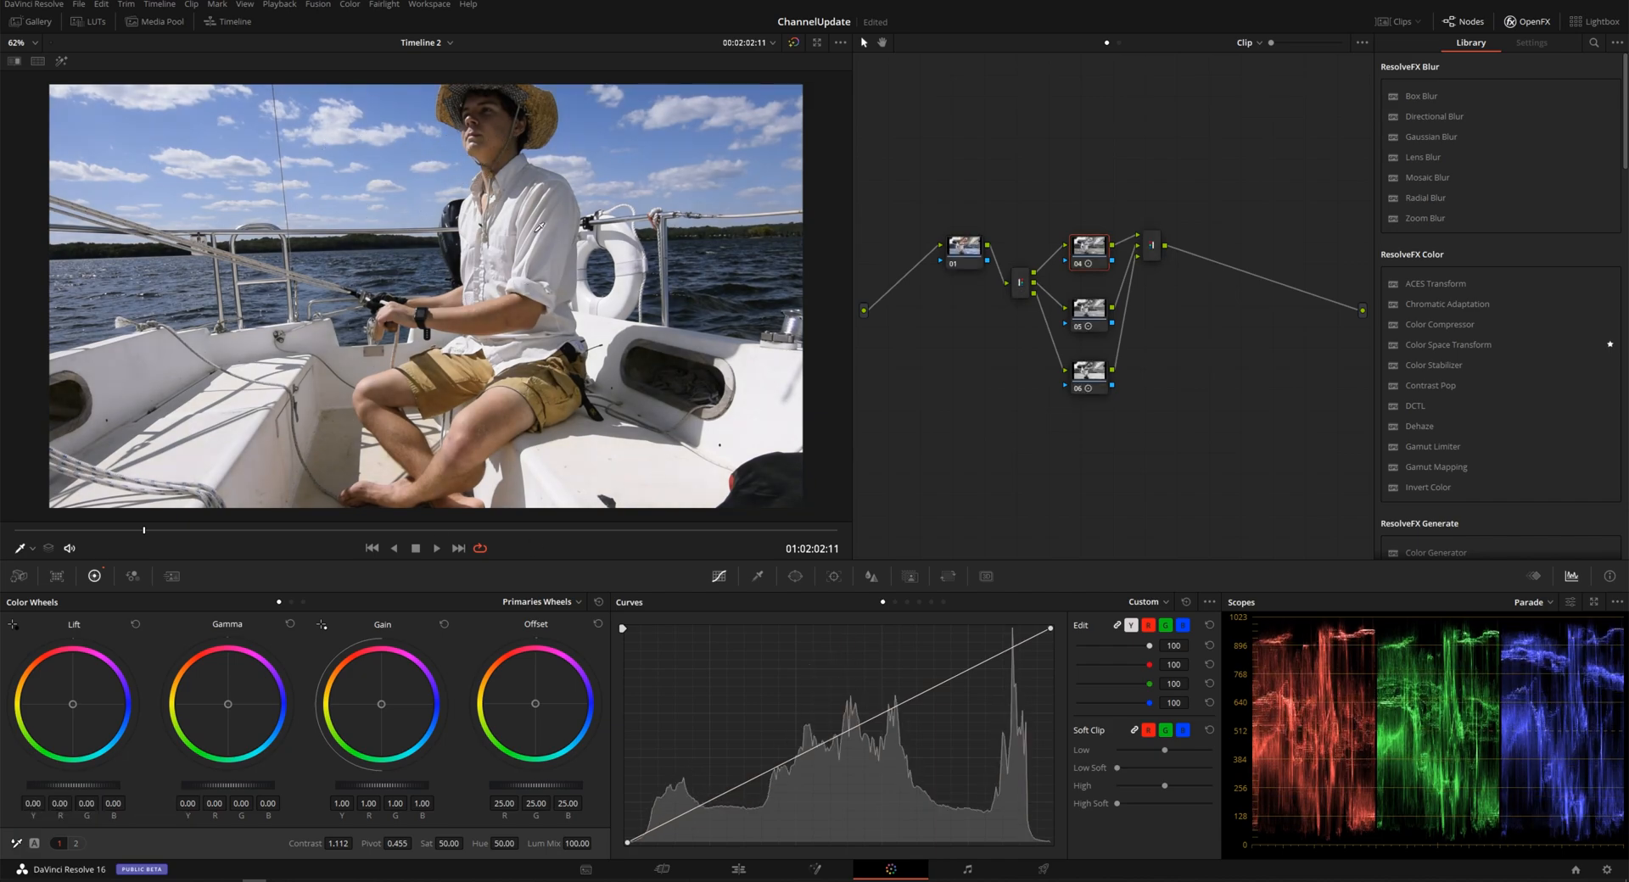
{"action": "key", "text": "alt+d"}
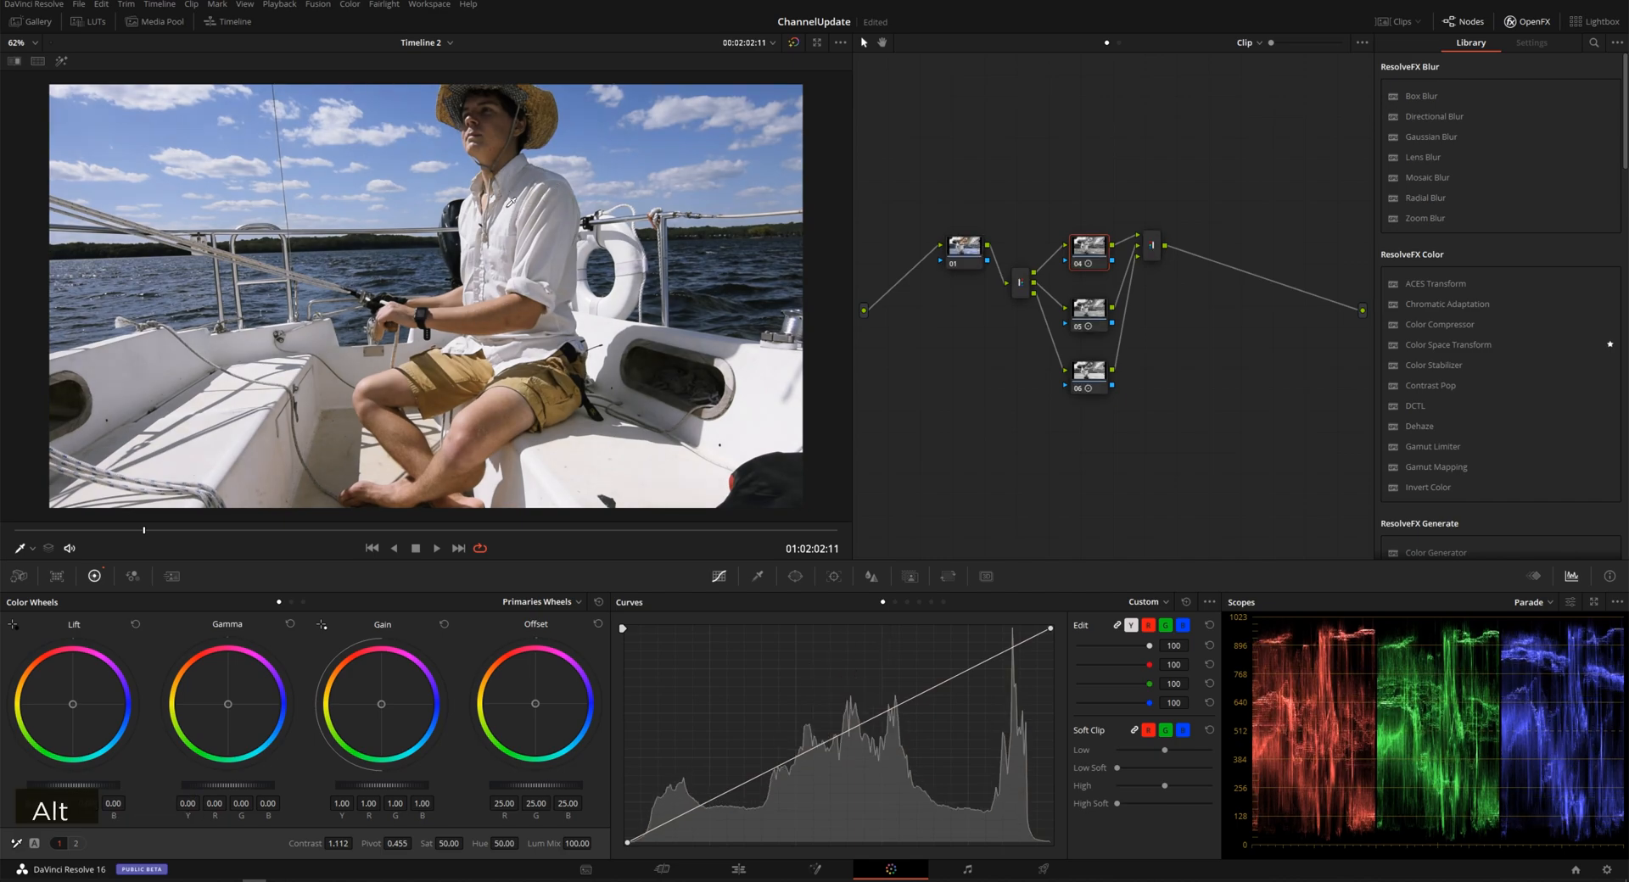
{"action": "mouse_move", "coordinate": [704, 585]}
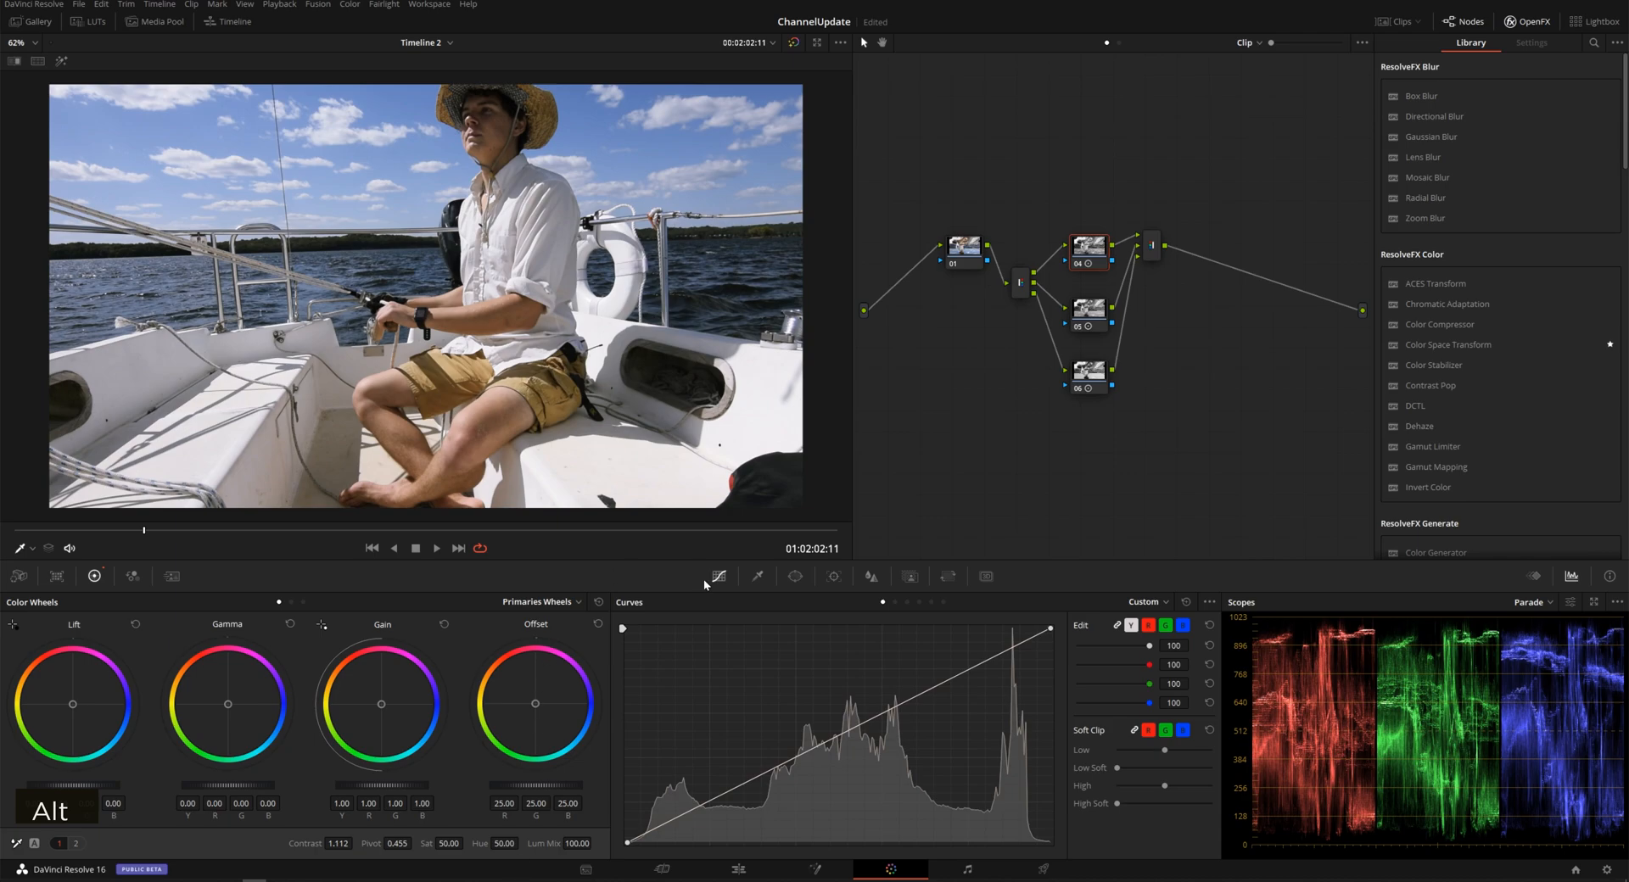
{"action": "mouse_move", "coordinate": [786, 582]}
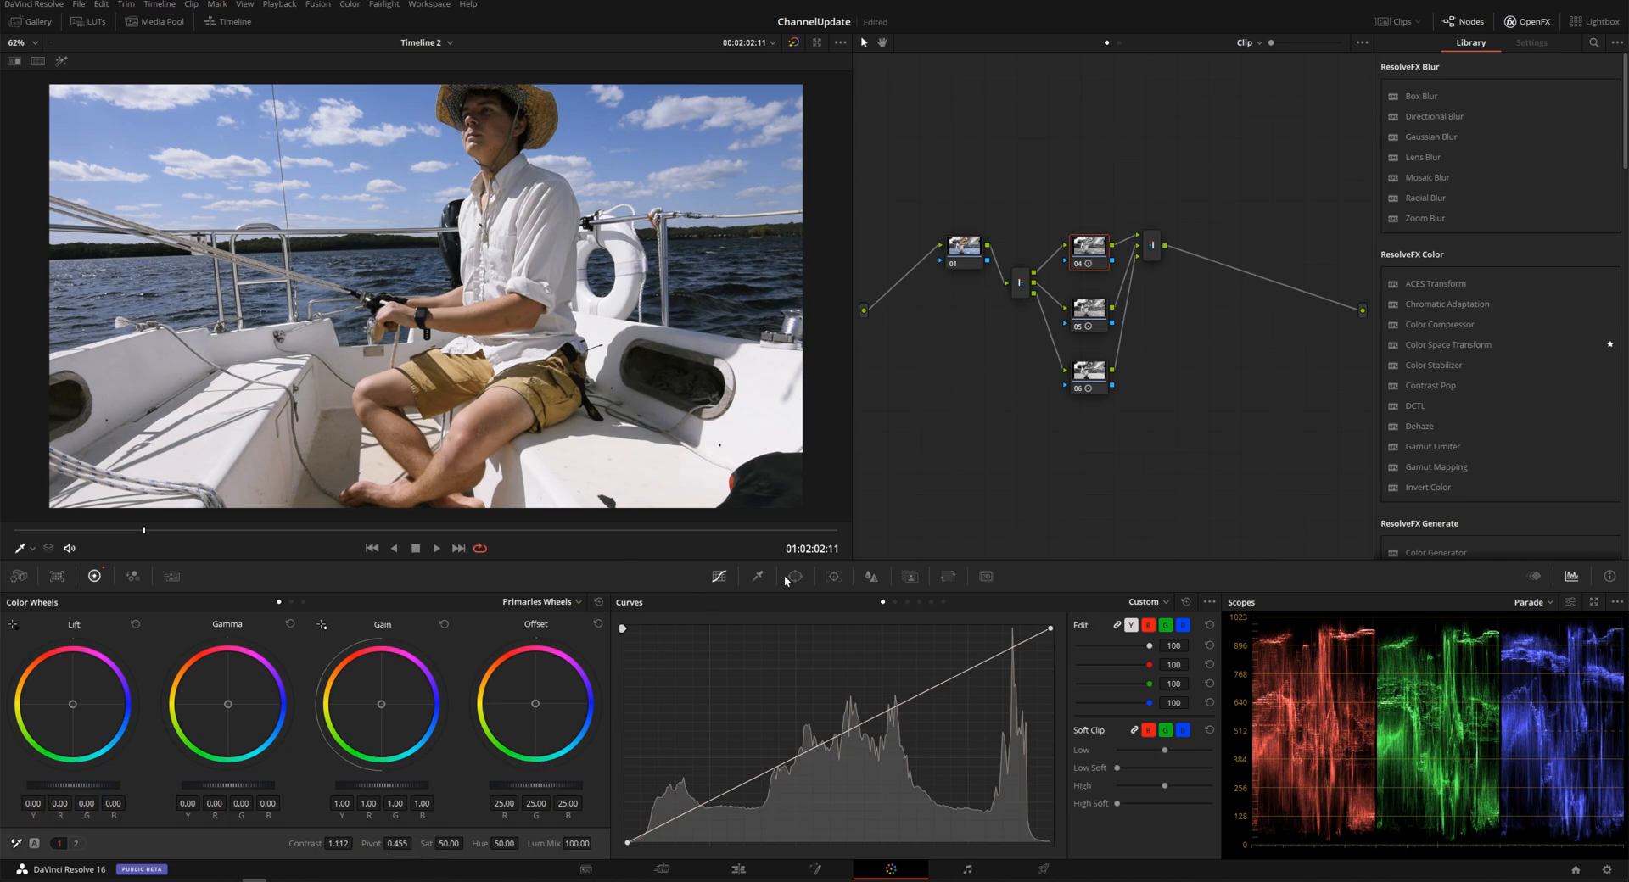
{"action": "mouse_move", "coordinate": [786, 582]}
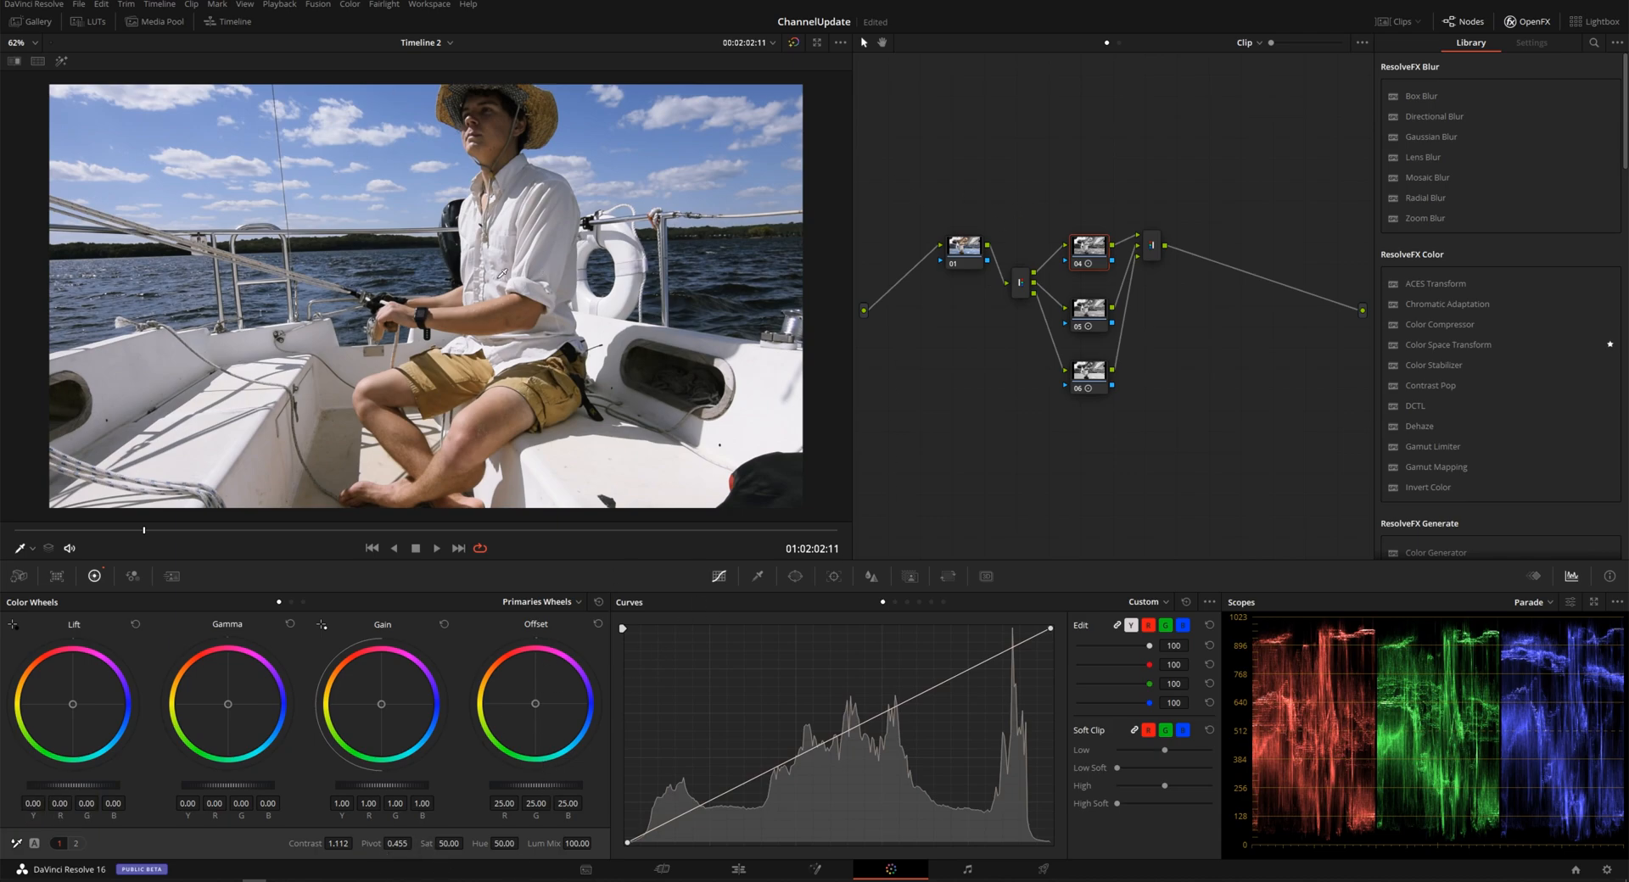